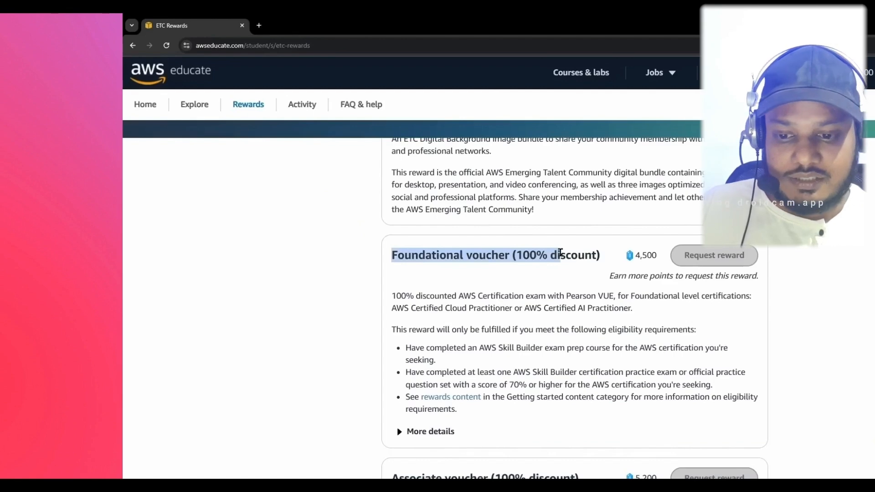
mouse_move(141, 320)
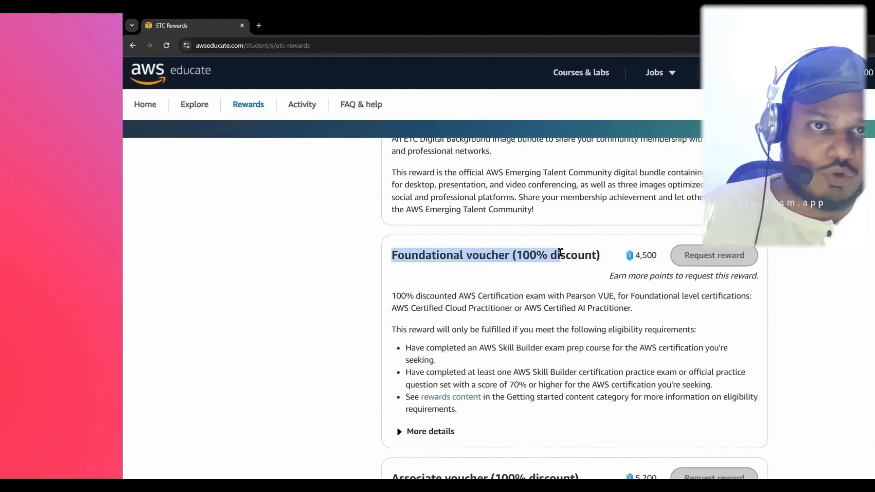
Step: Search Google for 'aws educate' and open the 'AWS Educate - Cloud Skills for Education' result
left_click(283, 18)
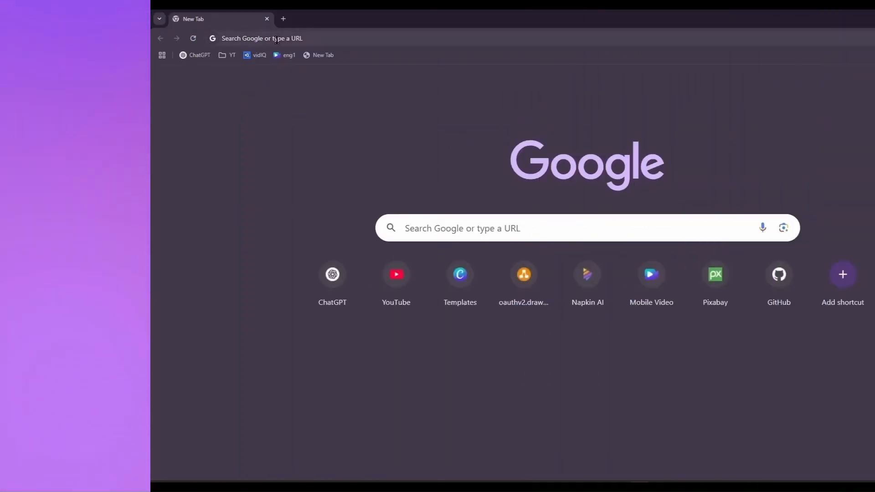
type("aws educate")
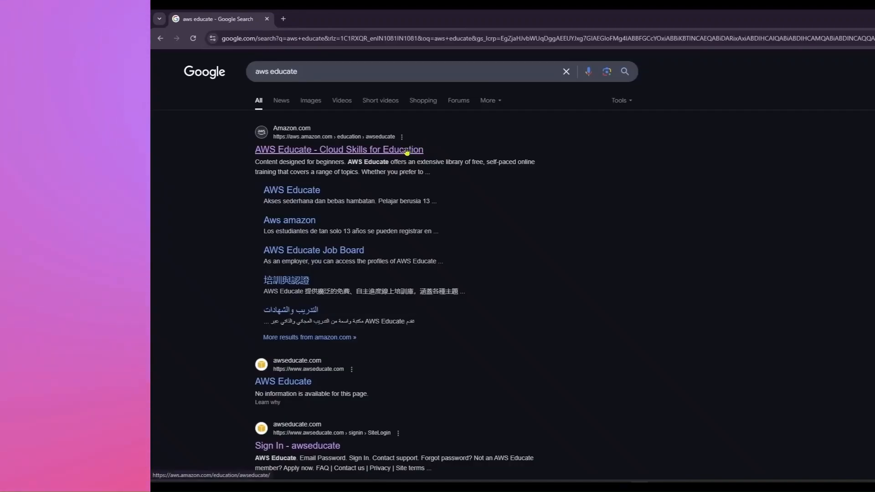
left_click(338, 149)
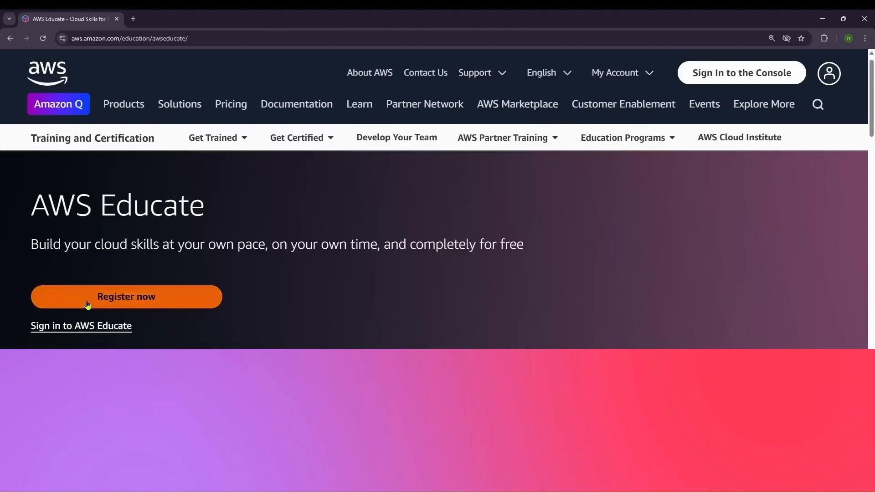
Step: Register as 'mohammed Asee', opt in to AWS news, and create the account
left_click(126, 296)
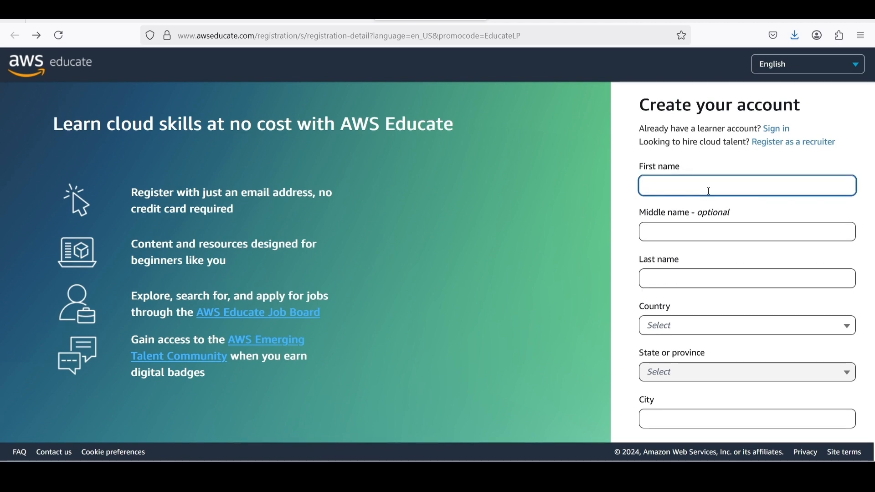
type("mohammed")
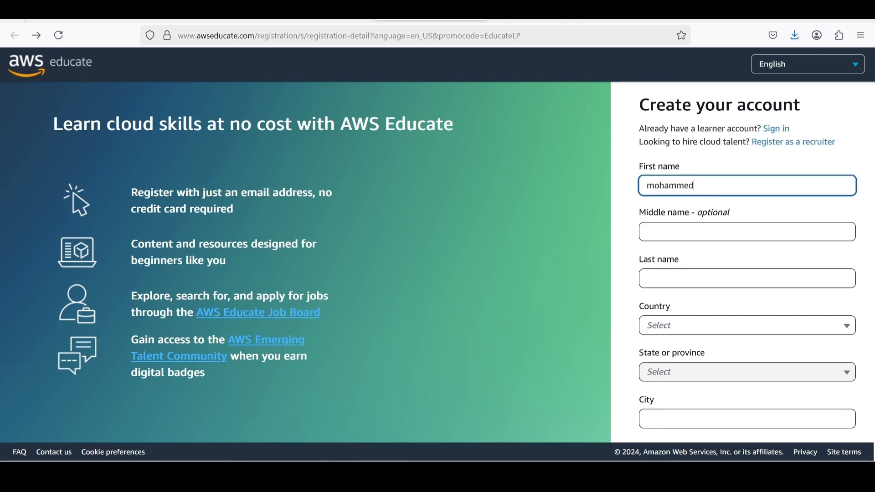
left_click(746, 278)
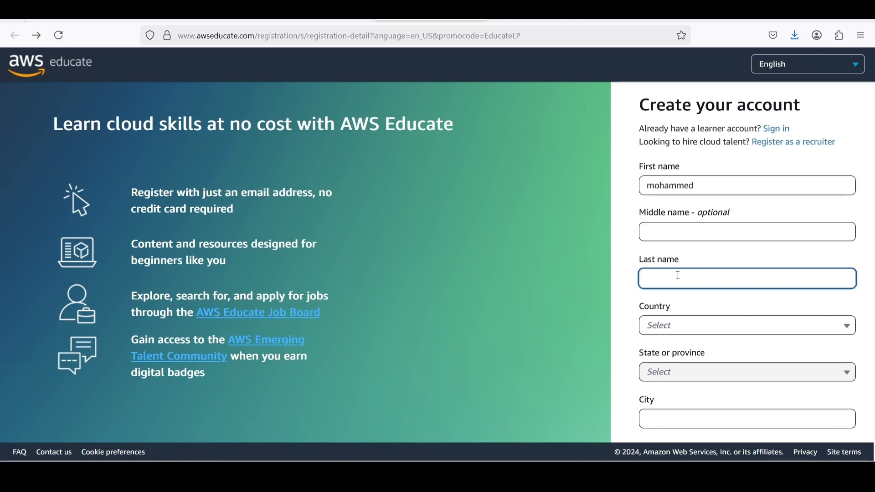
type("Asee")
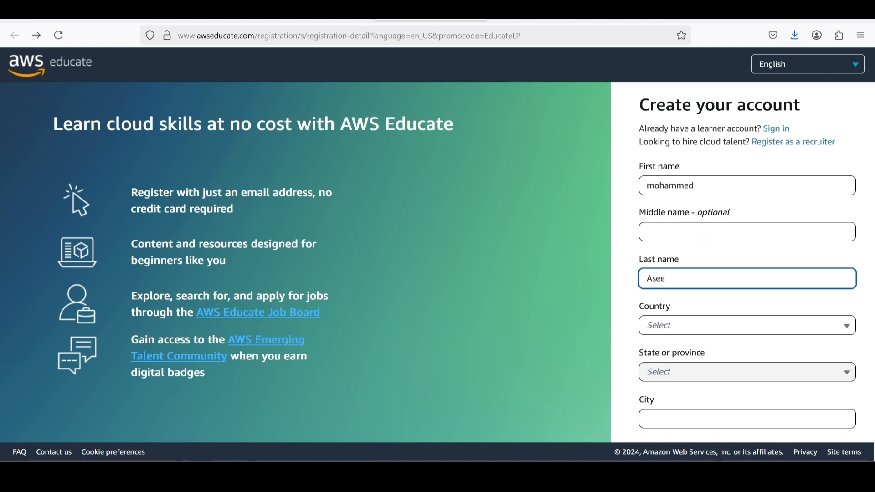
scroll("down", 3)
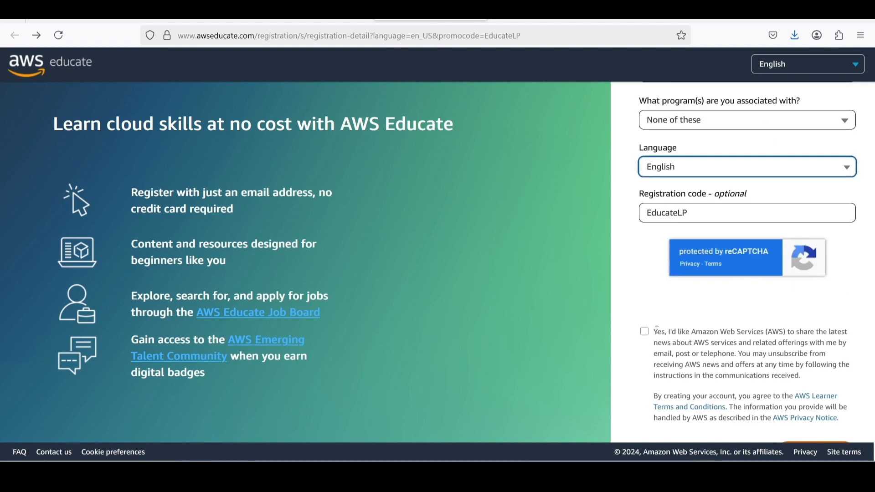
left_click(644, 331)
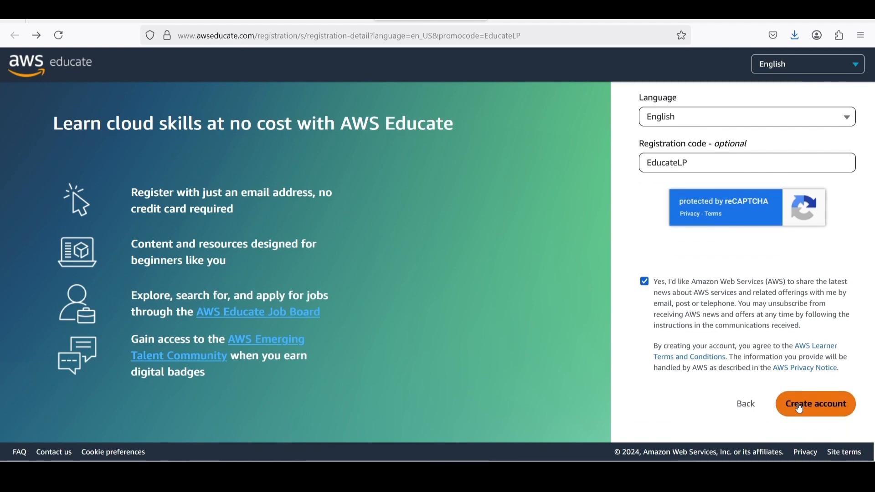
left_click(815, 403)
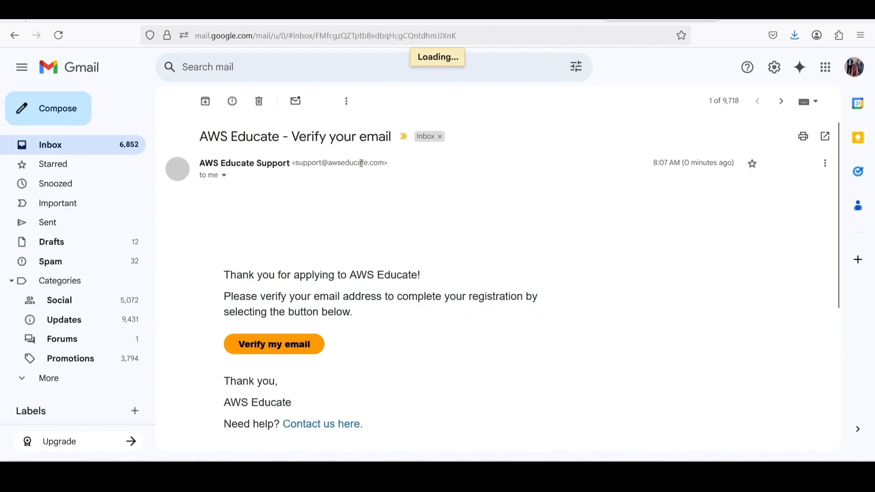
Step: Follow the 'Verify my email' link in the AWS Educate verification message
left_click(274, 343)
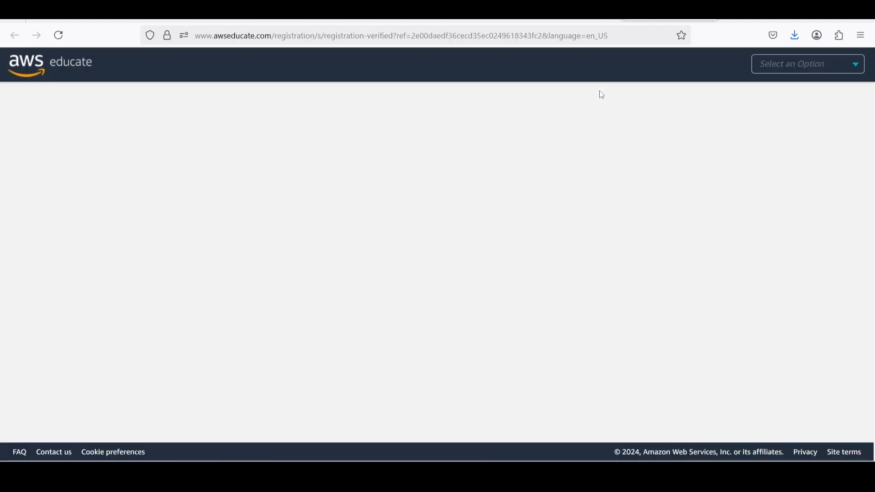
mouse_move(452, 131)
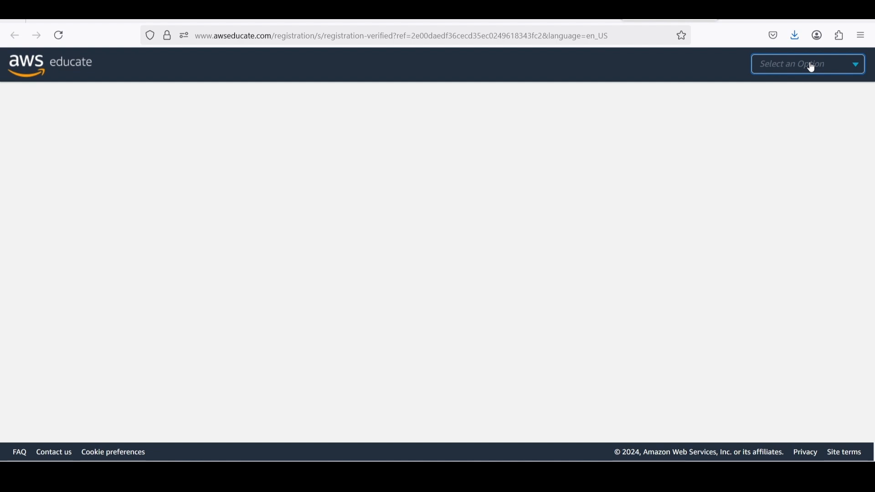
mouse_move(852, 68)
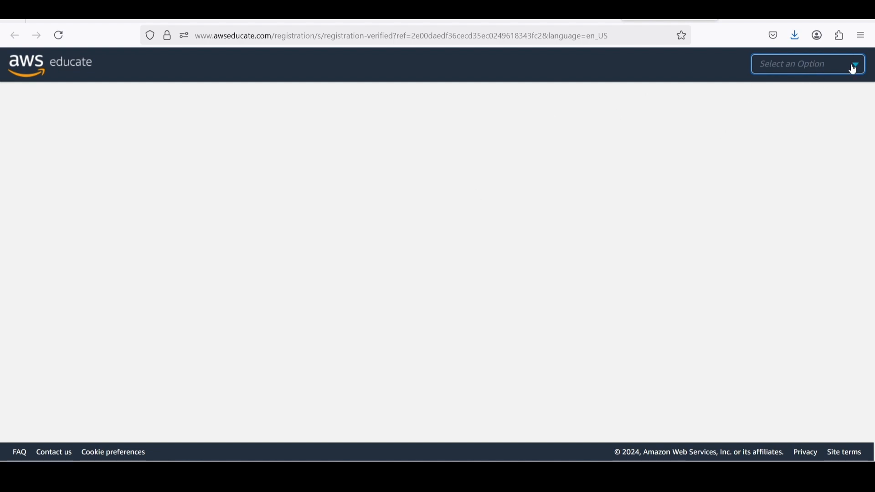
mouse_move(707, 86)
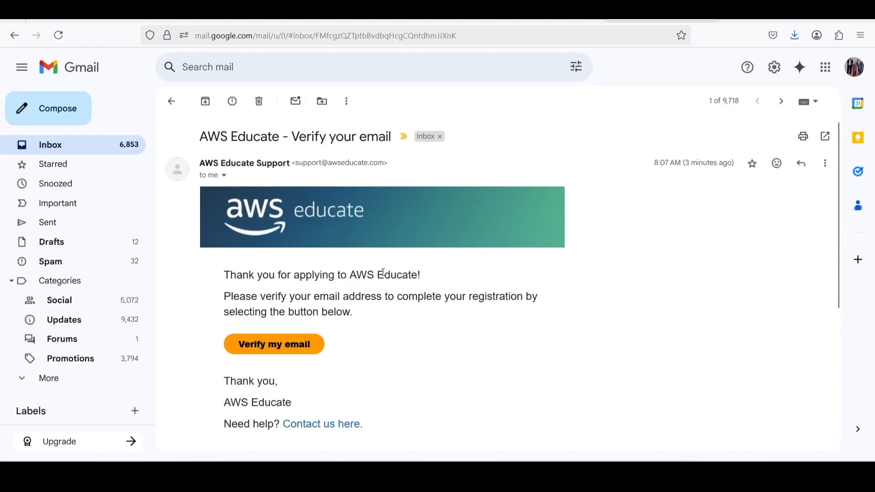
mouse_move(171, 101)
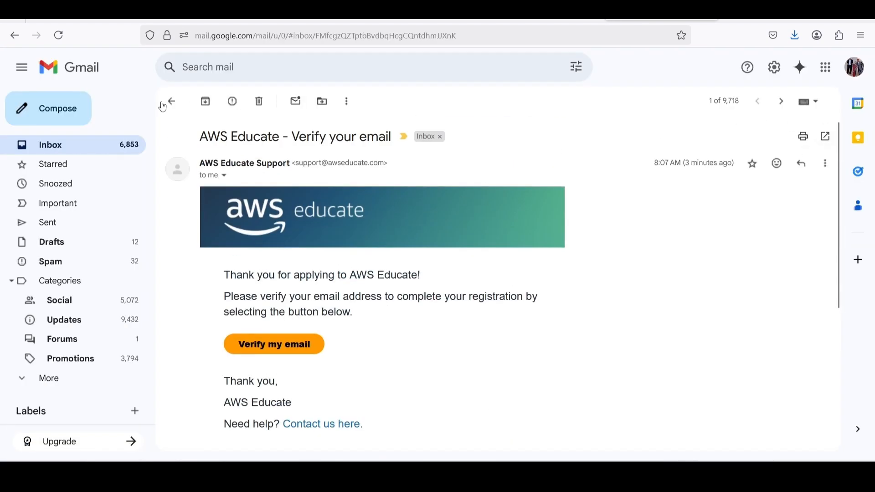
Step: Open the 'Get started with AWS Educate' email and follow its set-a-password link
left_click(171, 101)
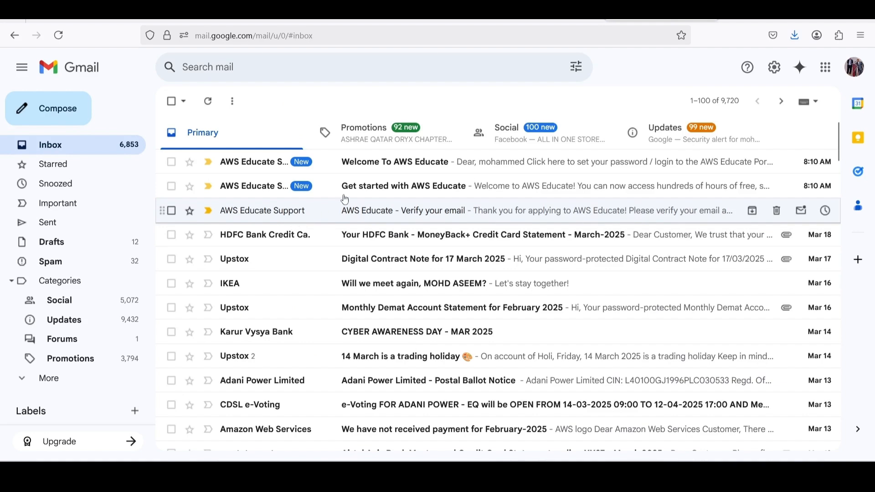
left_click(402, 186)
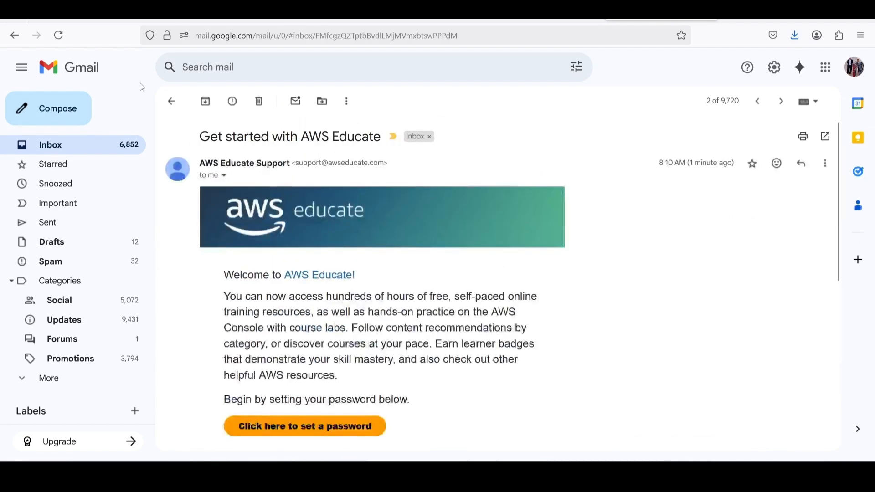
left_click(171, 101)
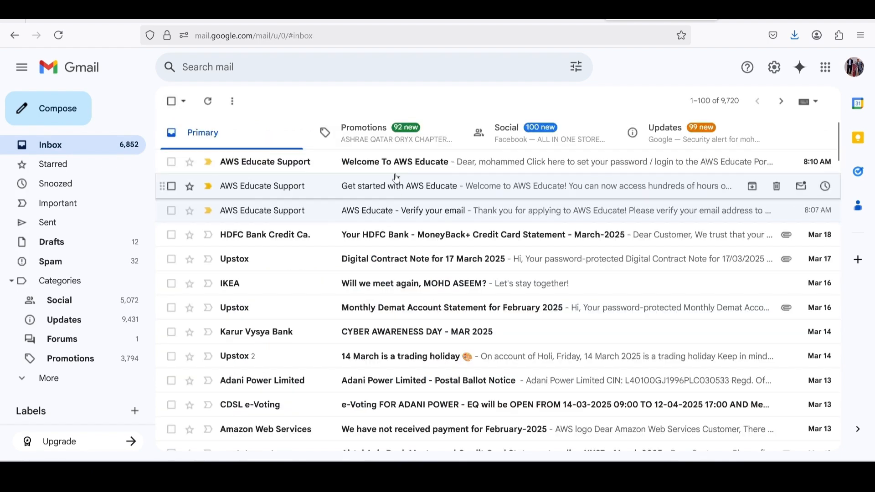
left_click(398, 186)
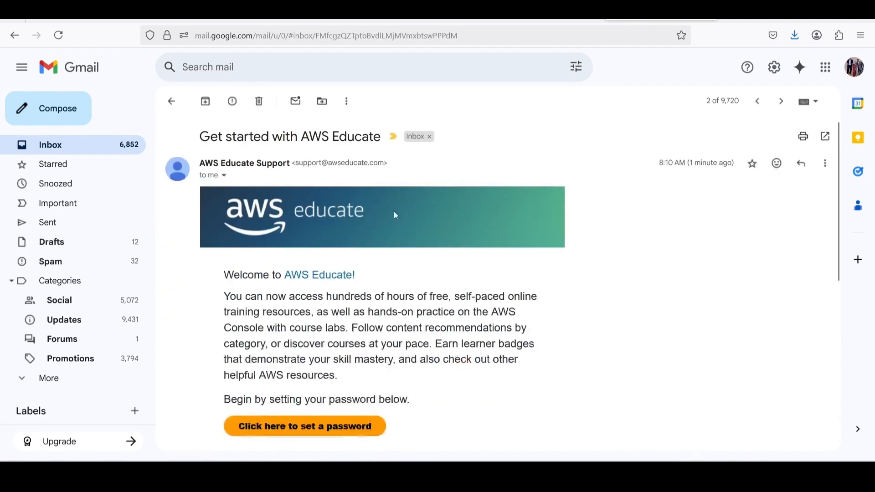
scroll("down", 3)
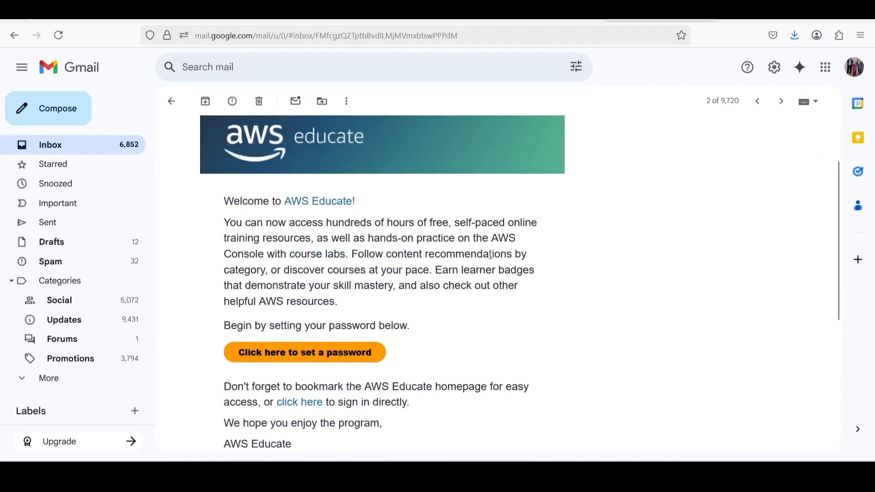
scroll("down", 3)
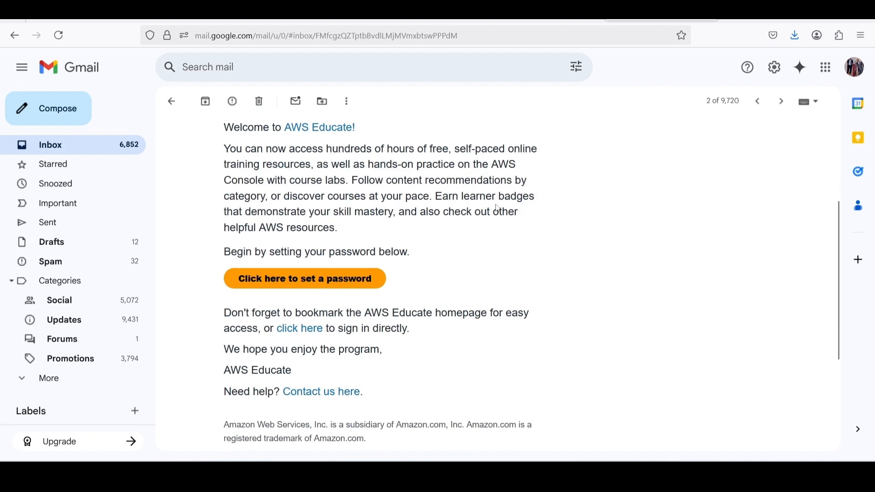
mouse_move(313, 284)
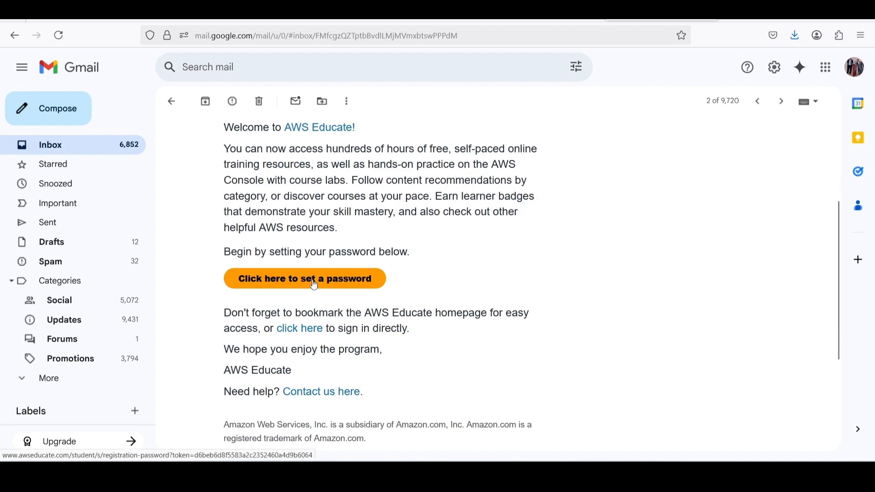
left_click(303, 278)
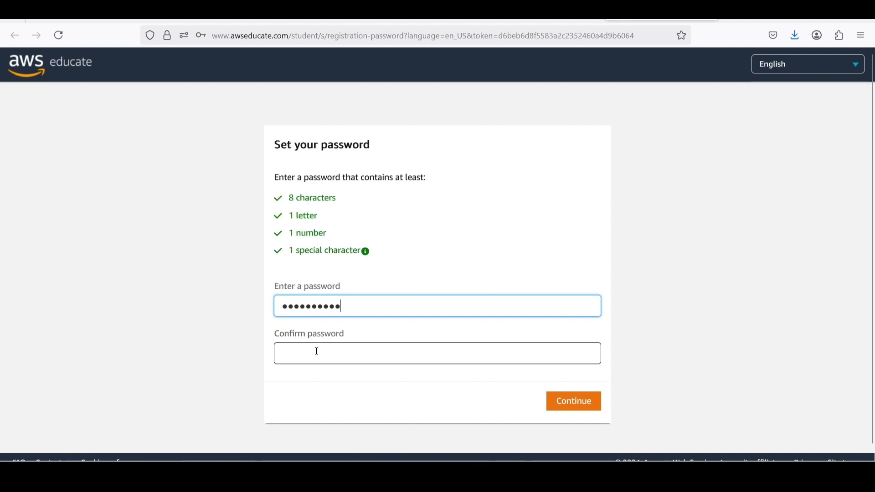
Step: Submit the confirmed new password to reach the signed-in learner home
type("•••")
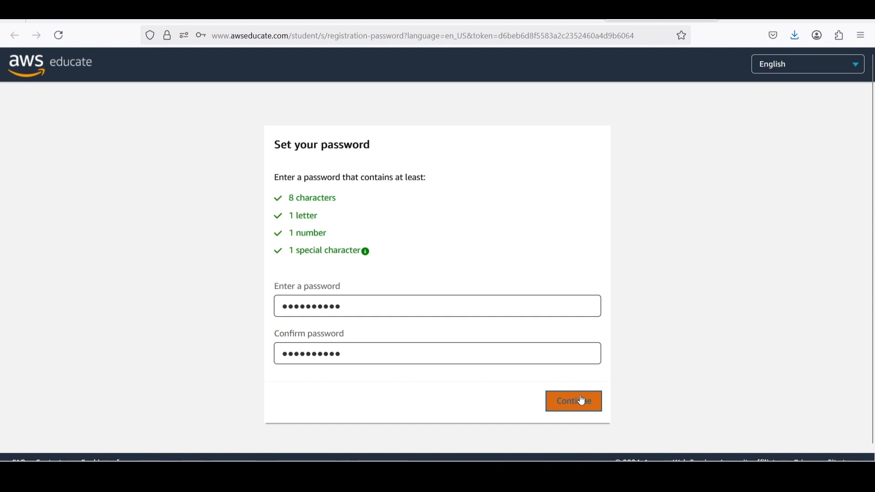
left_click(572, 400)
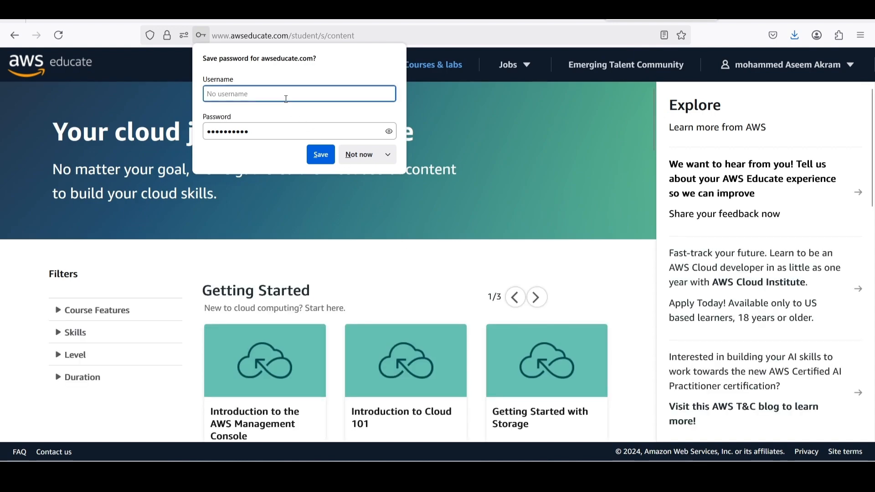
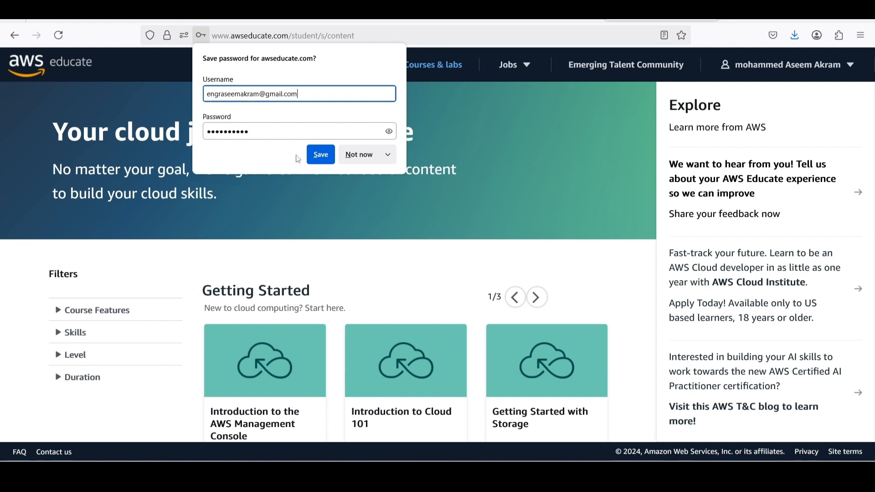
Step: Save the AWS Educate login in Firefox with the email address as username
left_click(320, 155)
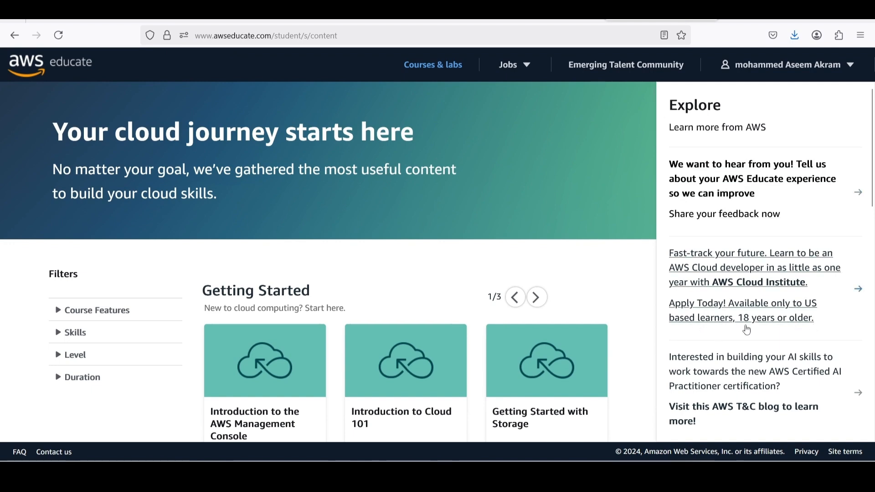
Step: Scroll through the Courses & labs page to browse the available courses
scroll("down", 3)
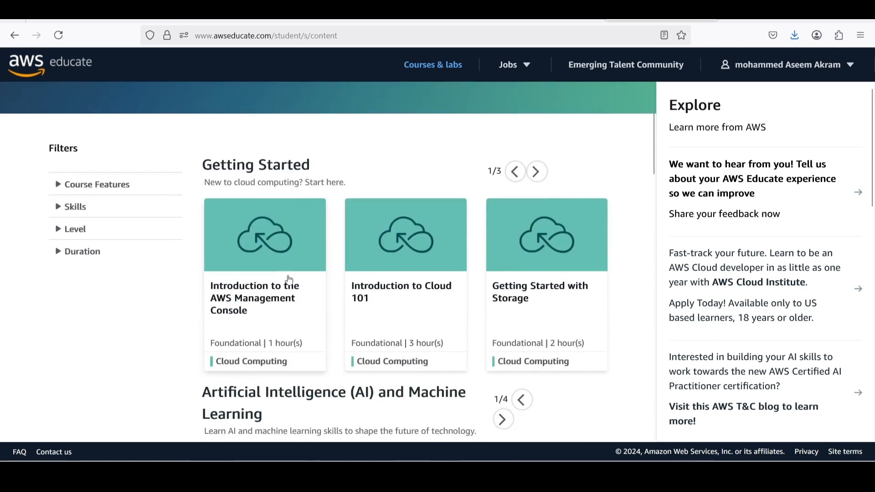
scroll("up", 3)
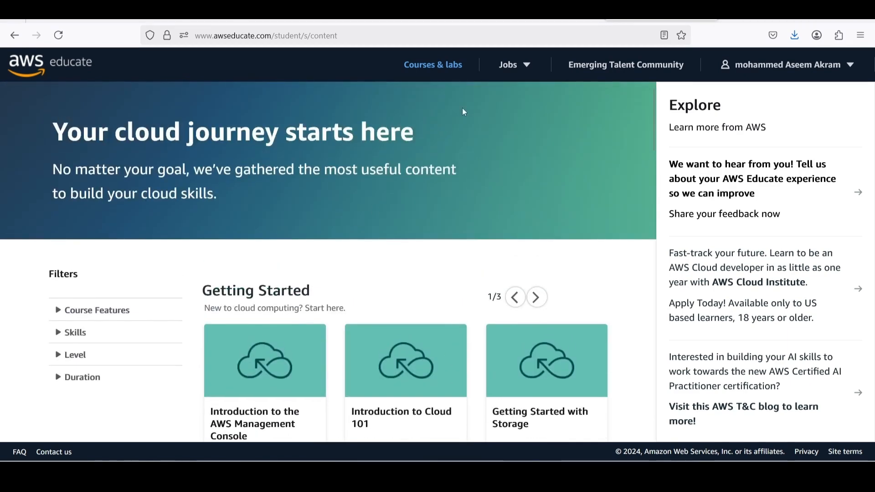
mouse_move(591, 87)
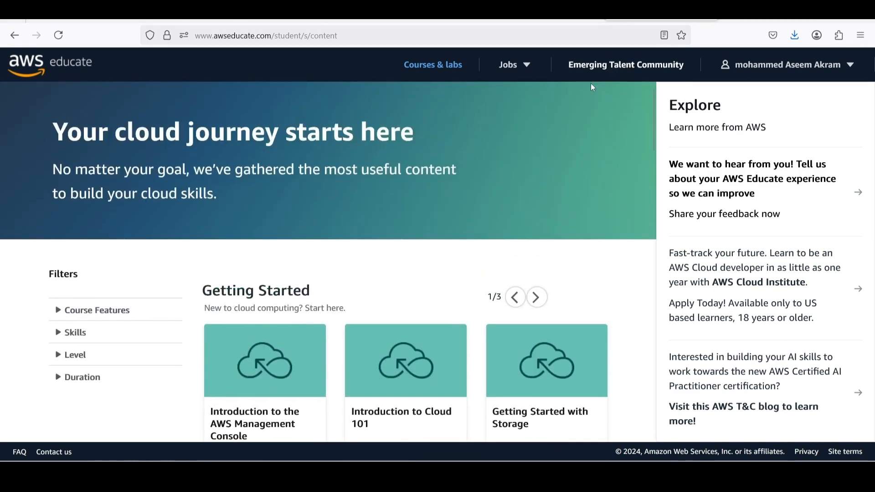
mouse_move(578, 144)
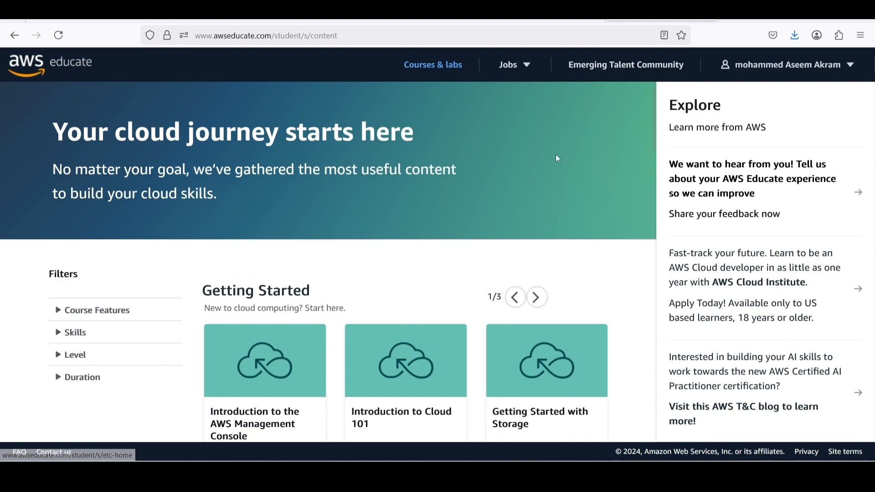
mouse_move(591, 124)
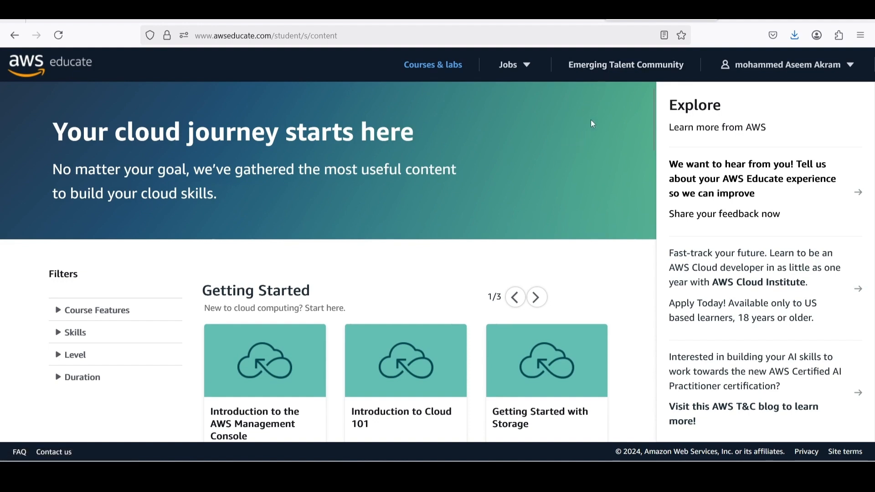
mouse_move(493, 111)
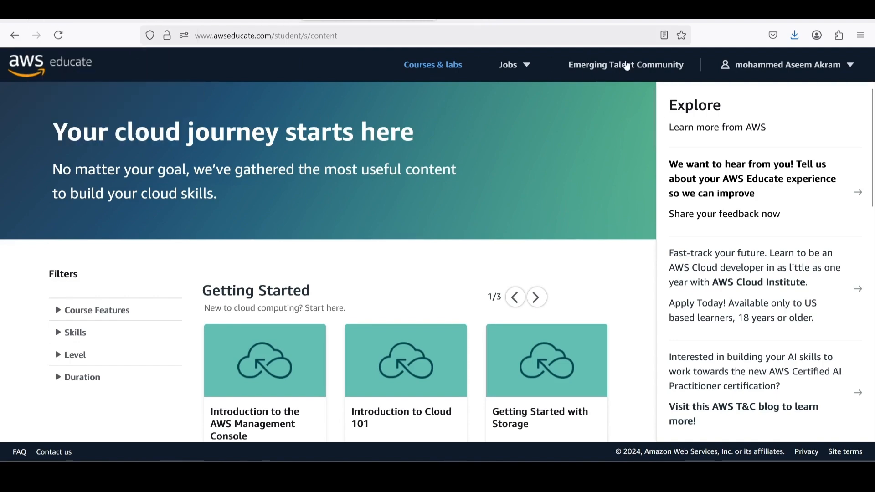
scroll("down", 3)
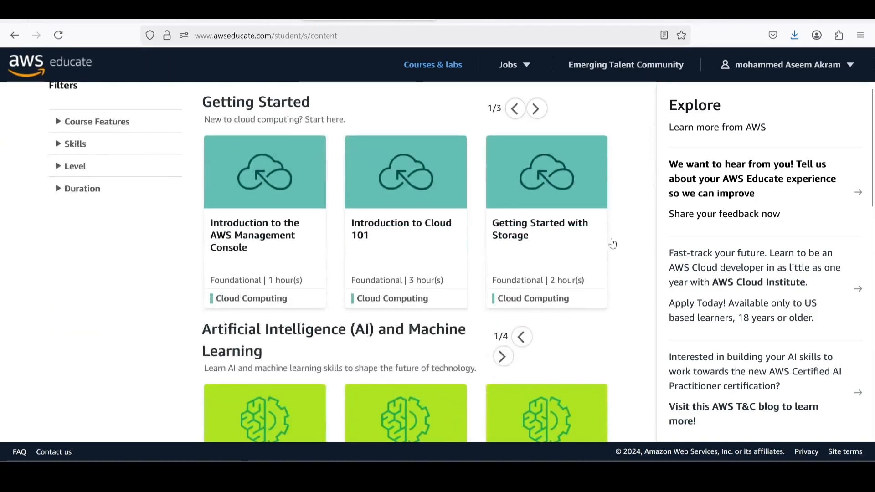
scroll("down", 3)
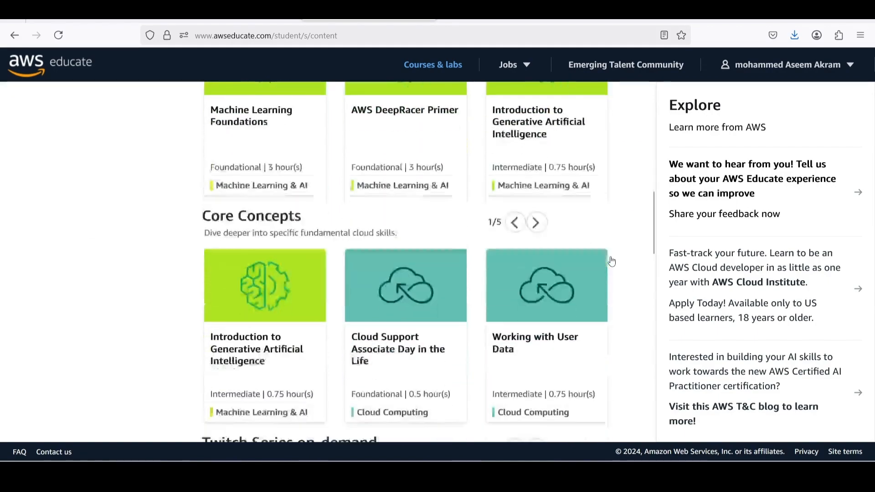
scroll("down", 3)
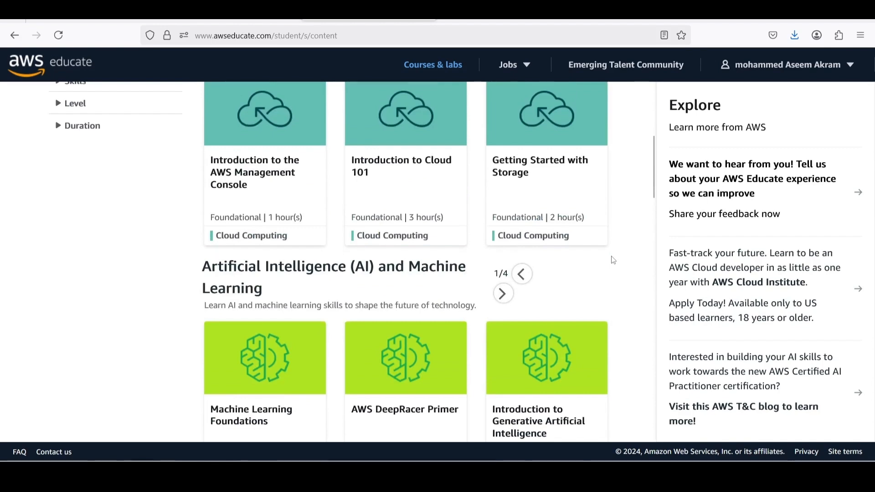
scroll("up", 3)
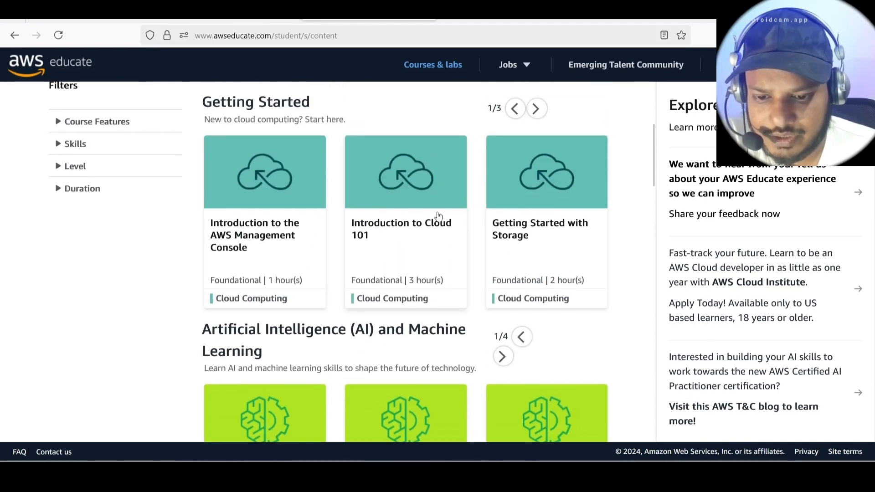
scroll("up", 3)
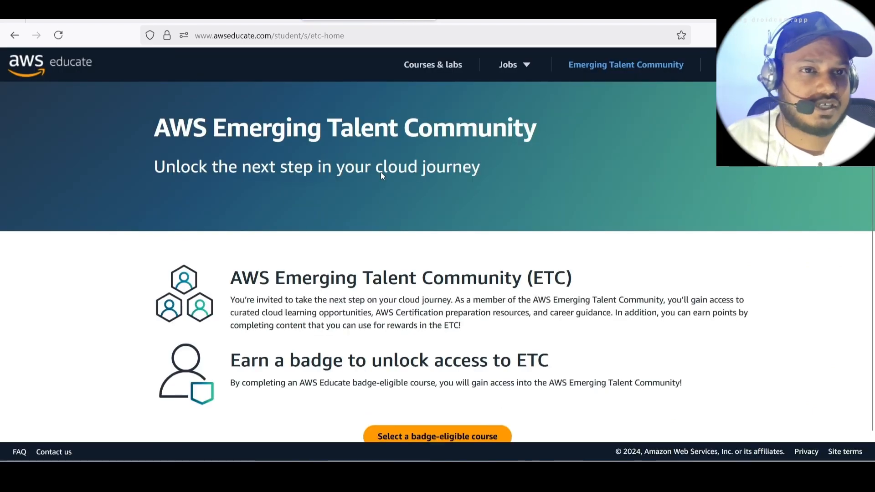
Step: Scroll the Emerging Talent Community page and choose 'Select a badge-eligible course'
scroll("down", 3)
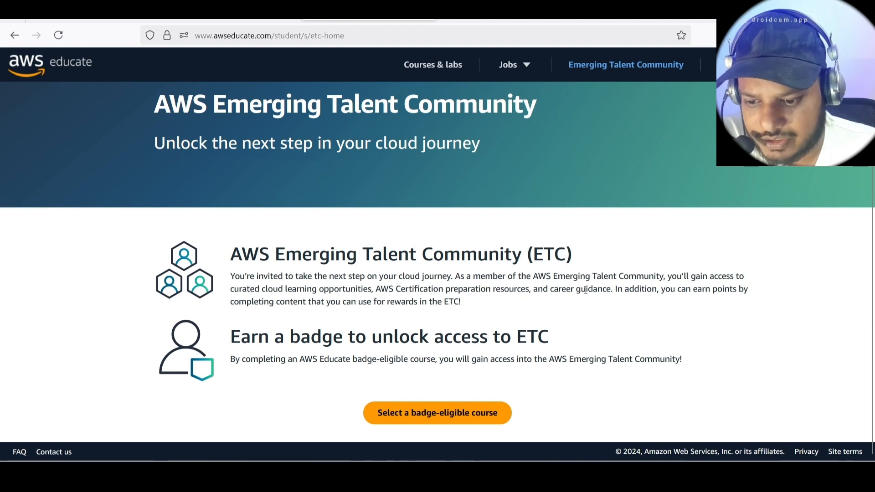
mouse_move(429, 314)
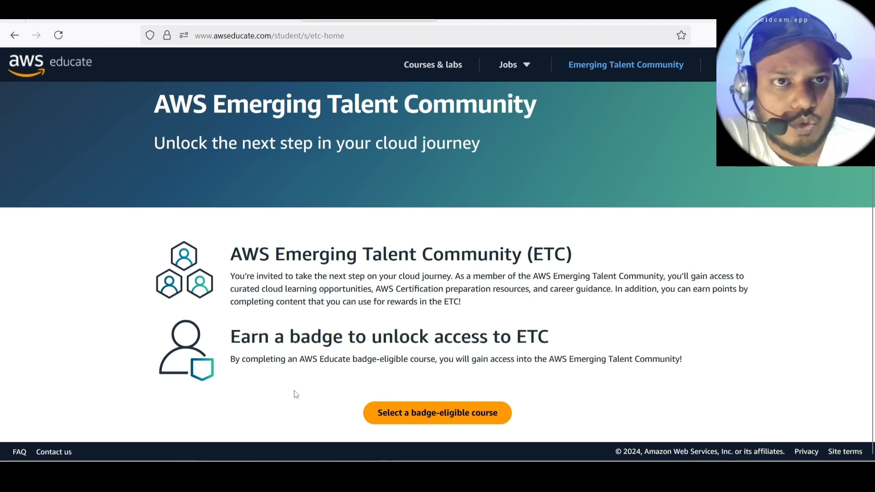
mouse_move(617, 361)
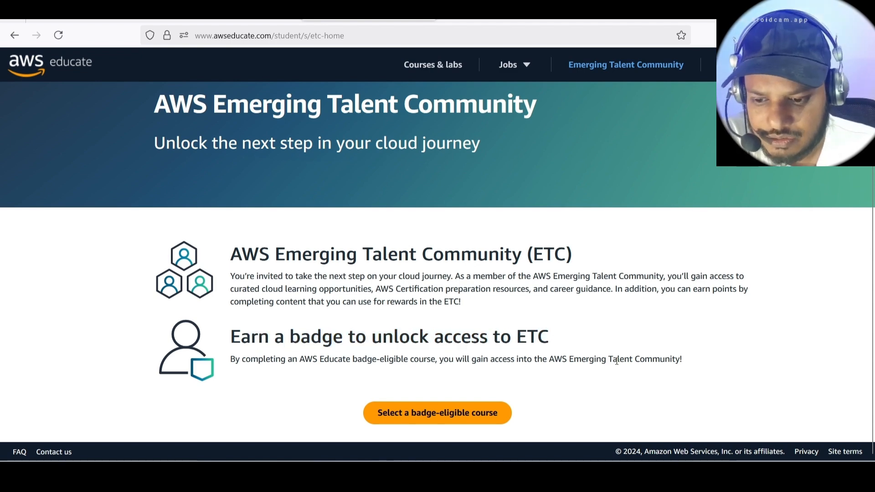
left_click(436, 412)
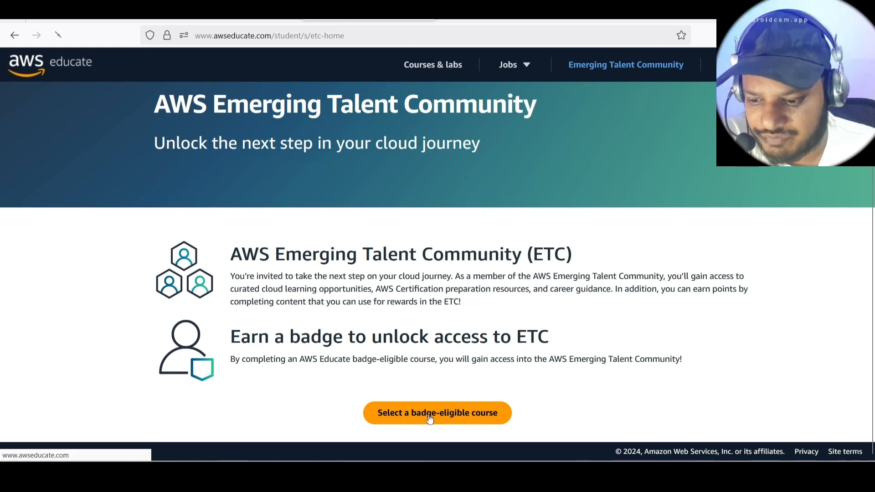
left_click(437, 412)
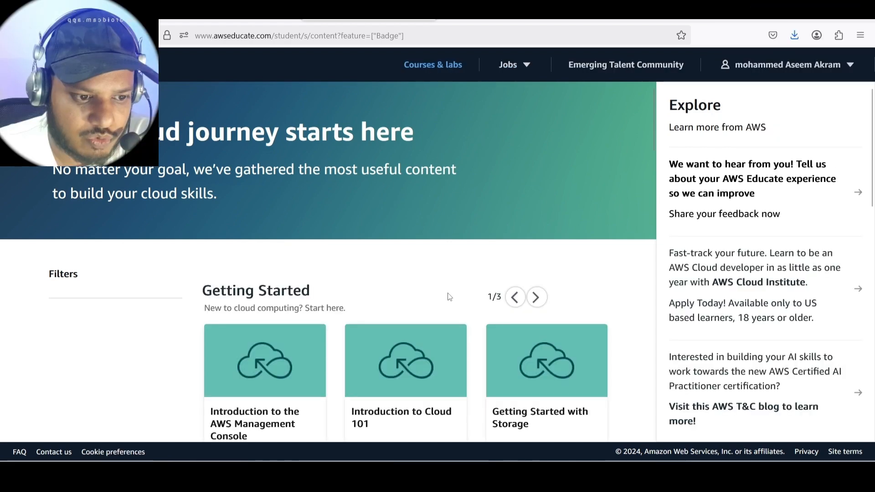
left_click(65, 328)
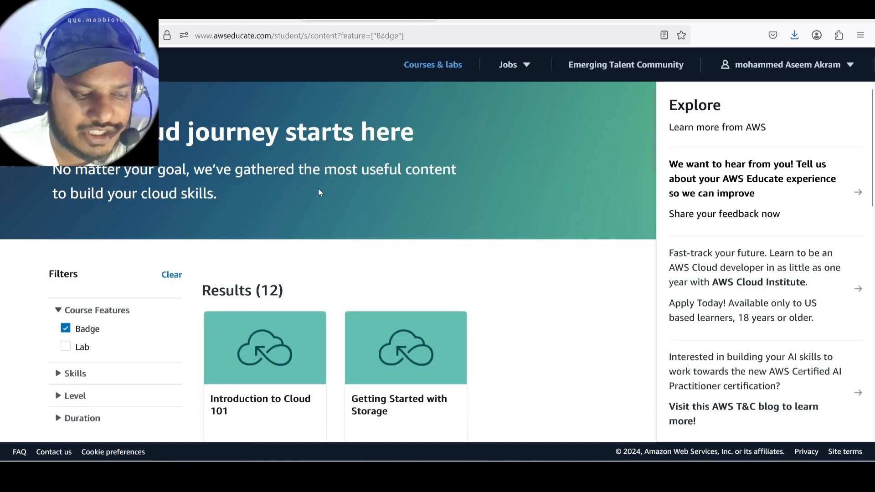
scroll("down", 3)
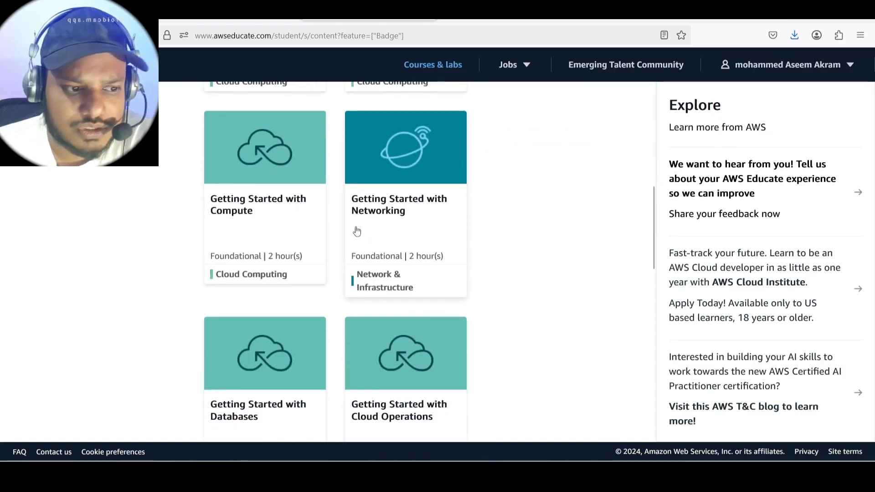
scroll("down", 3)
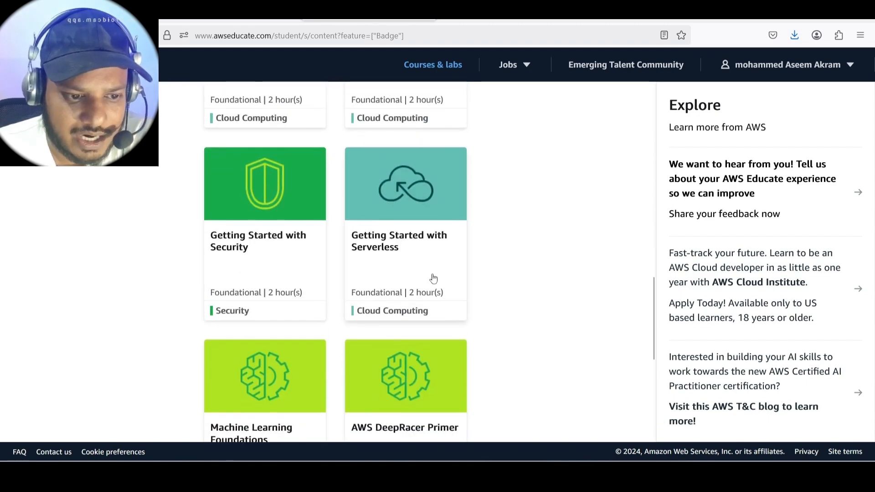
scroll("down", 3)
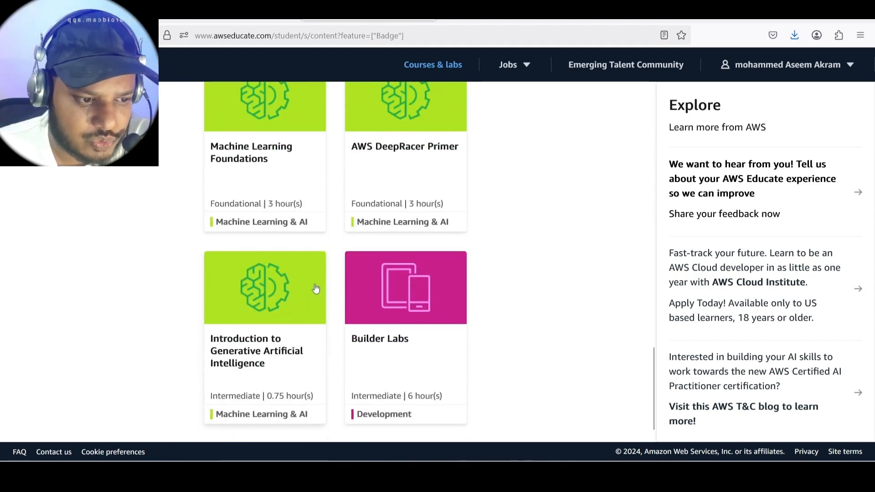
scroll("up", 3)
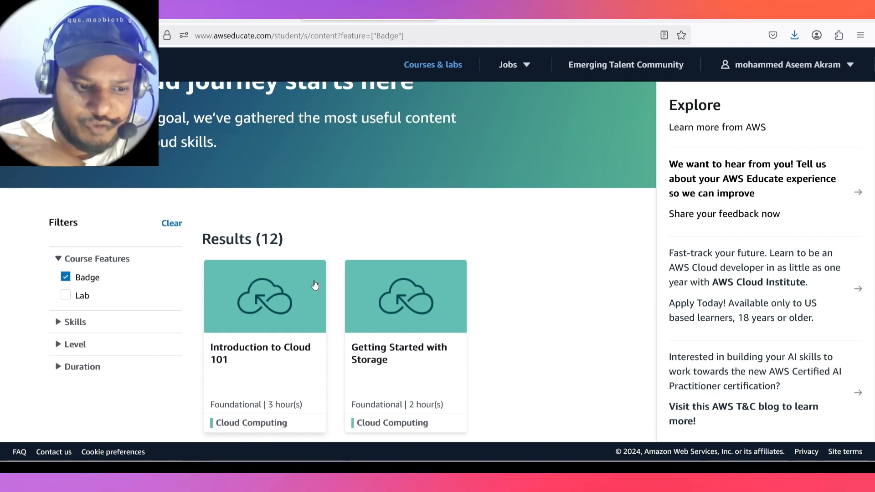
scroll("down", 3)
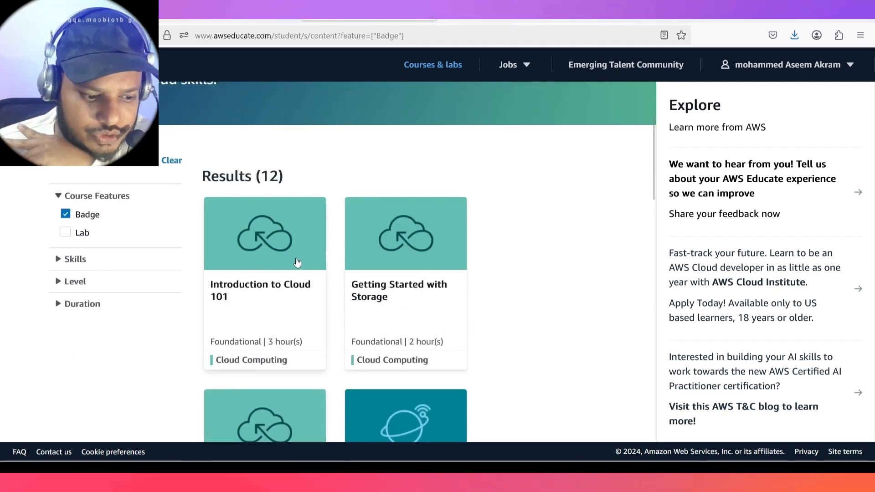
scroll("down", 3)
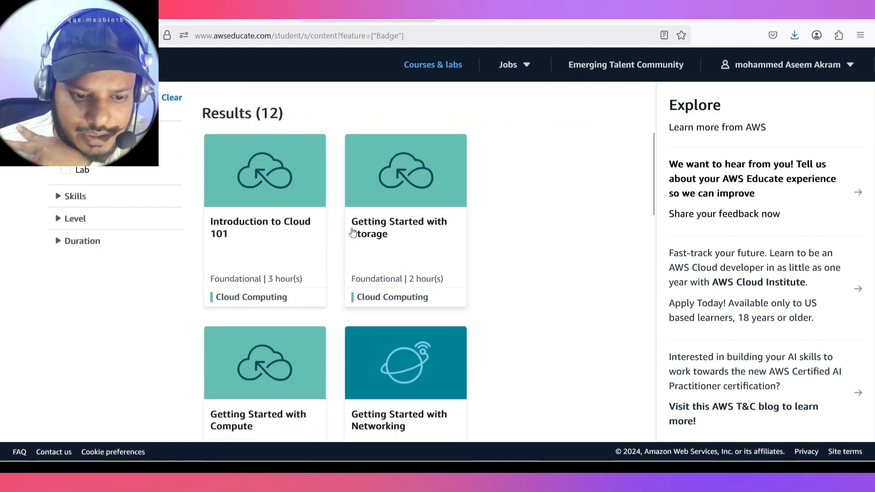
mouse_move(408, 275)
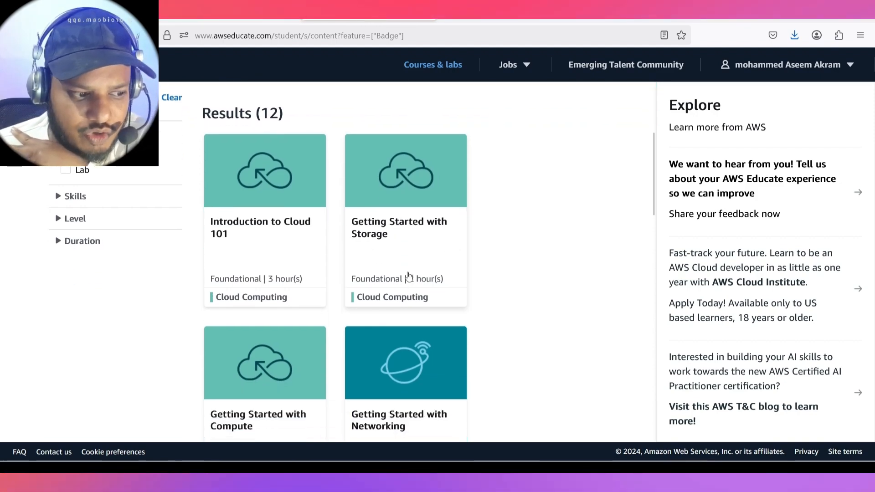
scroll("down", 3)
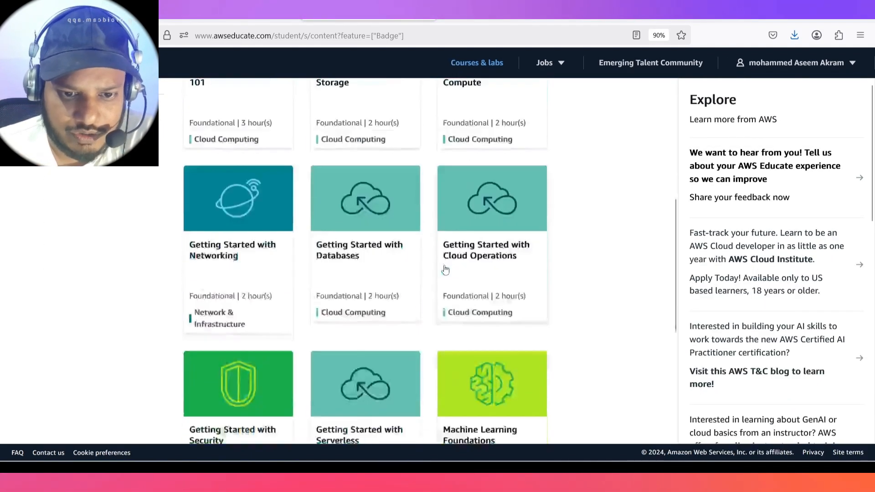
scroll("down", 3)
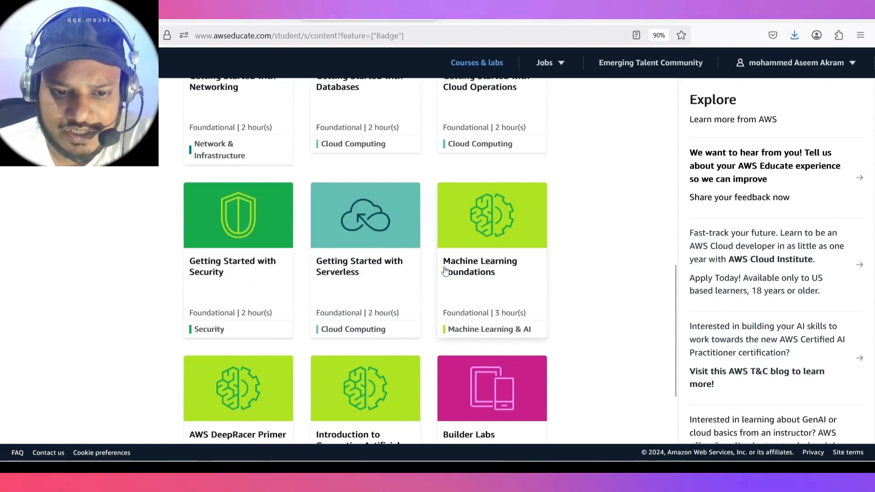
scroll("down", 3)
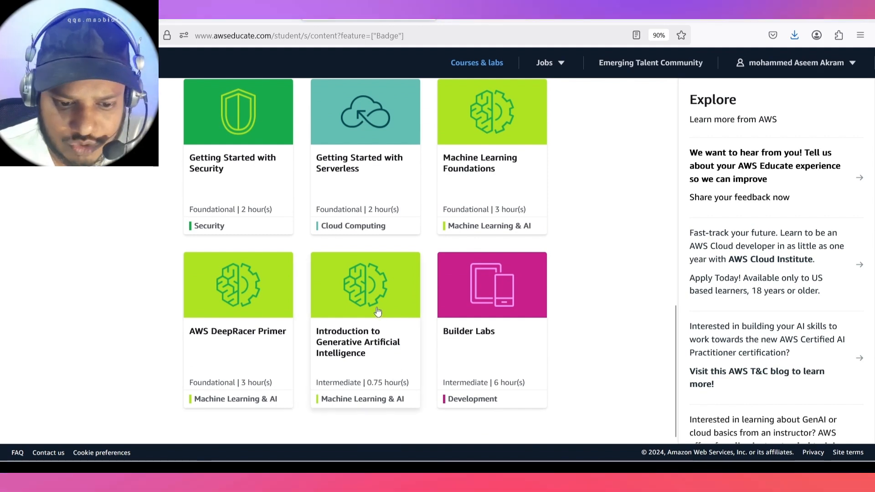
mouse_move(368, 405)
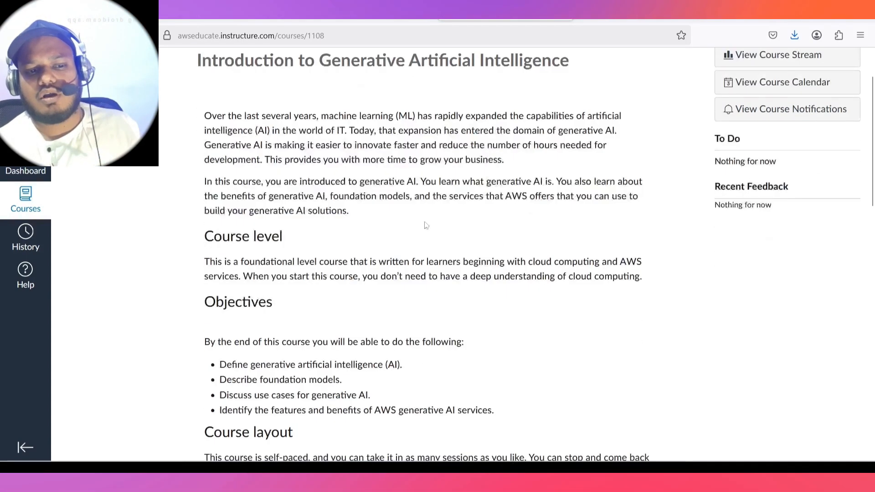
Step: Read through the Introduction to Generative AI overview and continue to the Pre-Course Survey
scroll("down", 3)
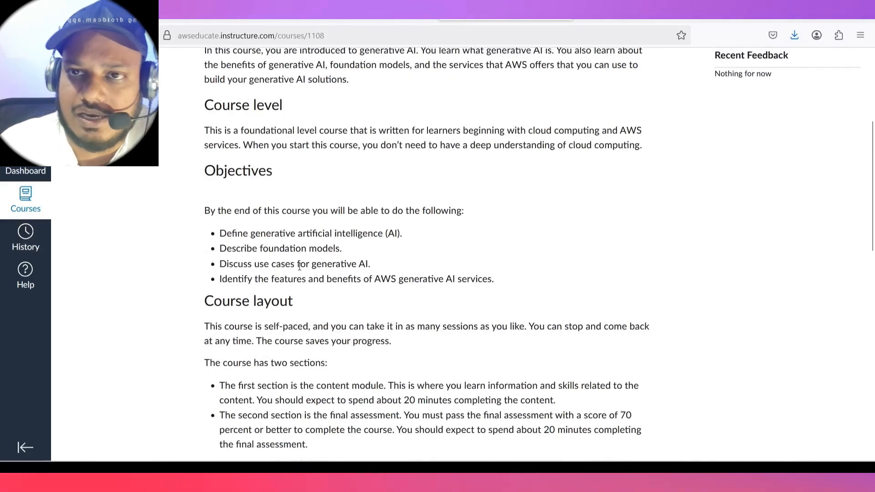
scroll("down", 3)
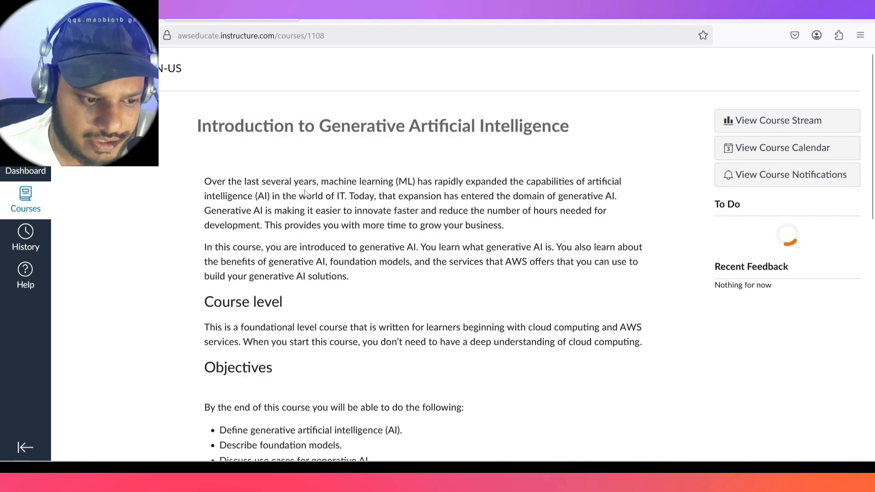
scroll("down", 3)
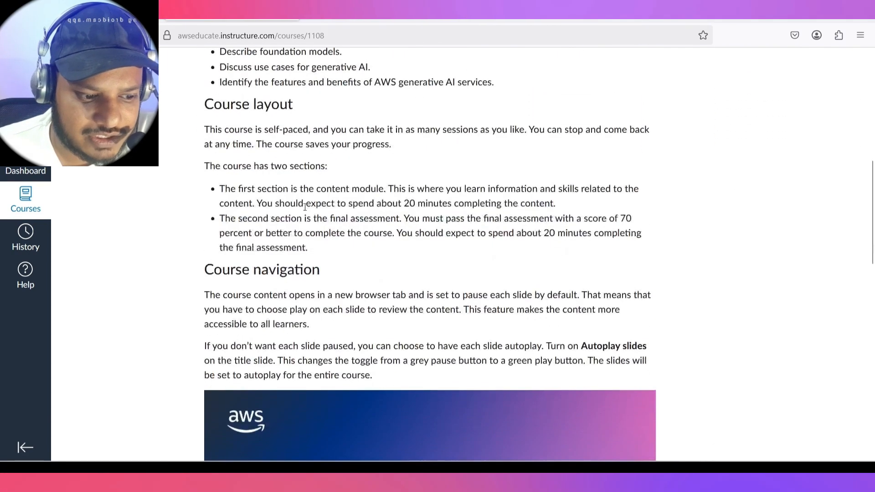
scroll("down", 3)
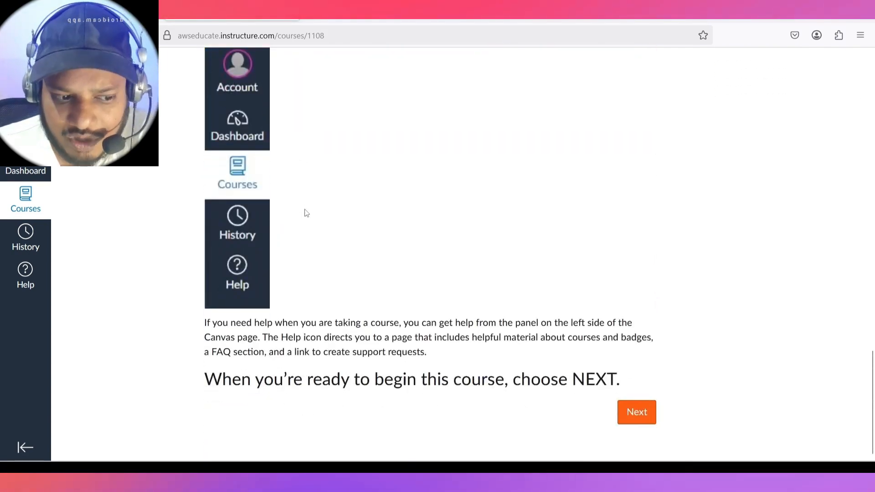
mouse_move(636, 412)
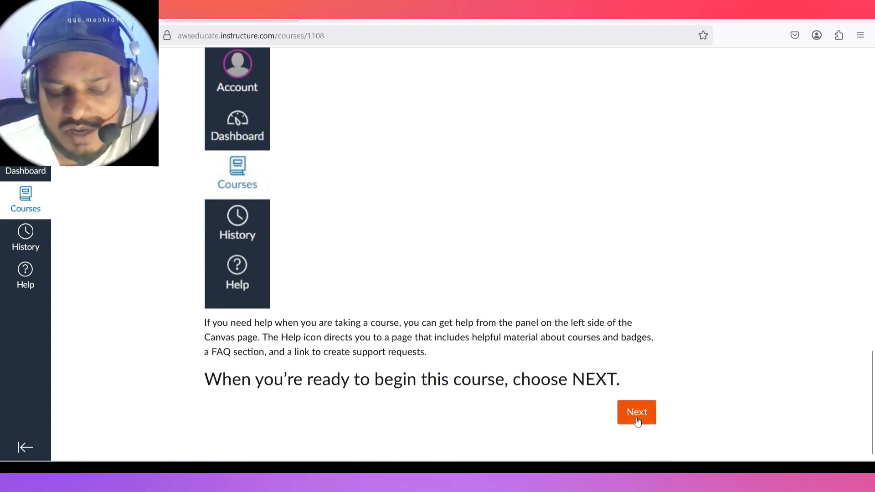
left_click(636, 412)
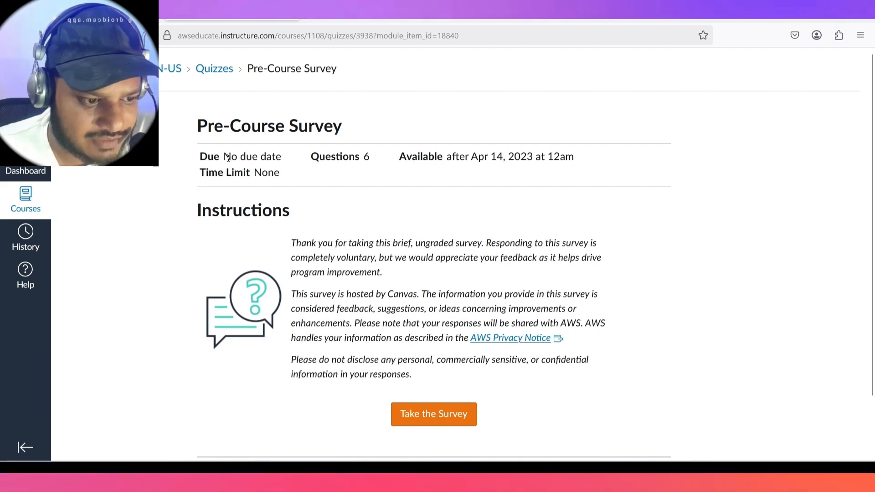
Step: Launch the course slides and advance from Course objectives to 'What is generative AI?'
left_click(433, 413)
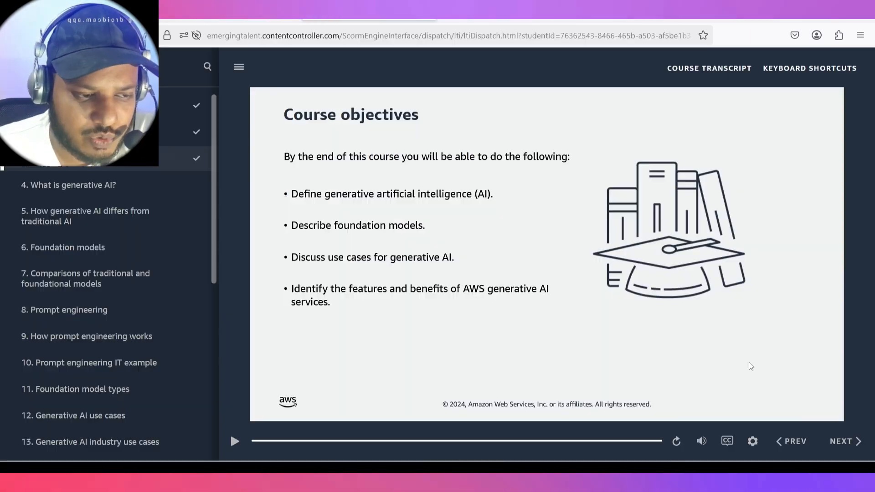
mouse_move(786, 343)
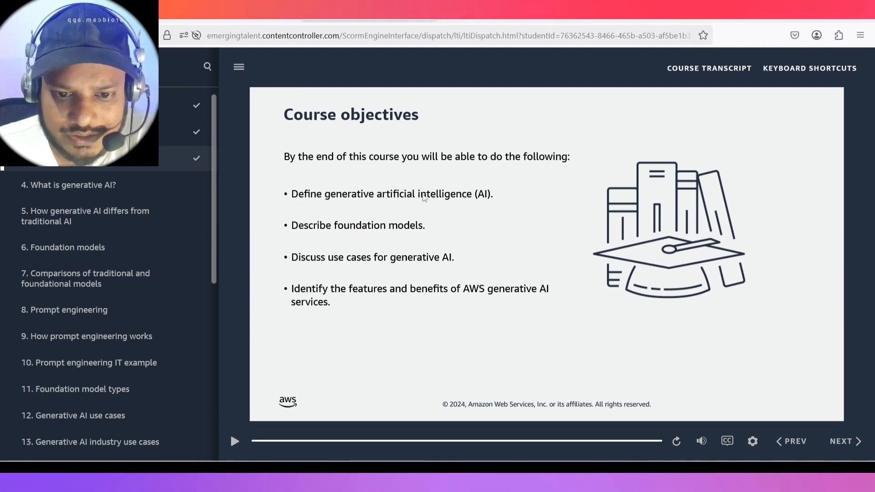
mouse_move(844, 441)
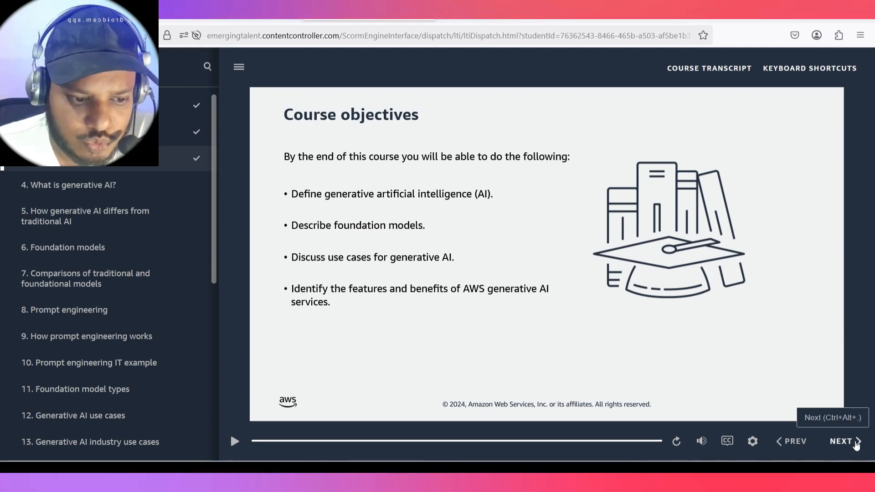
left_click(842, 441)
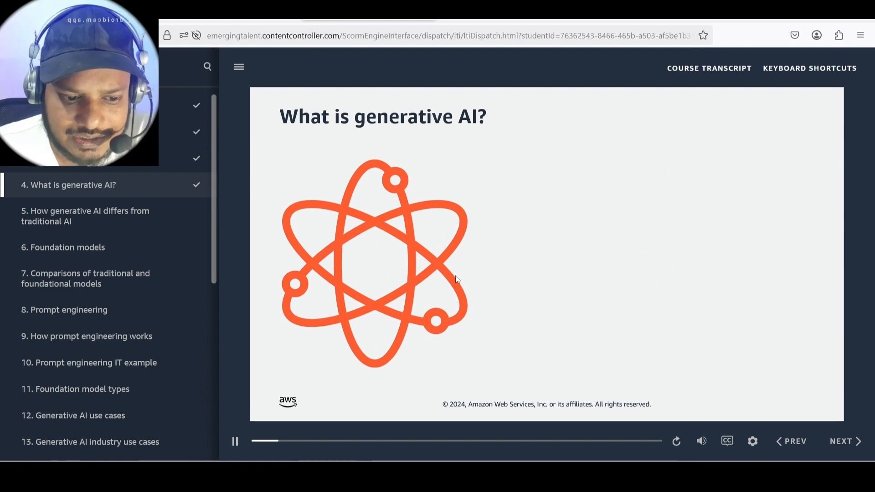
mouse_move(484, 260)
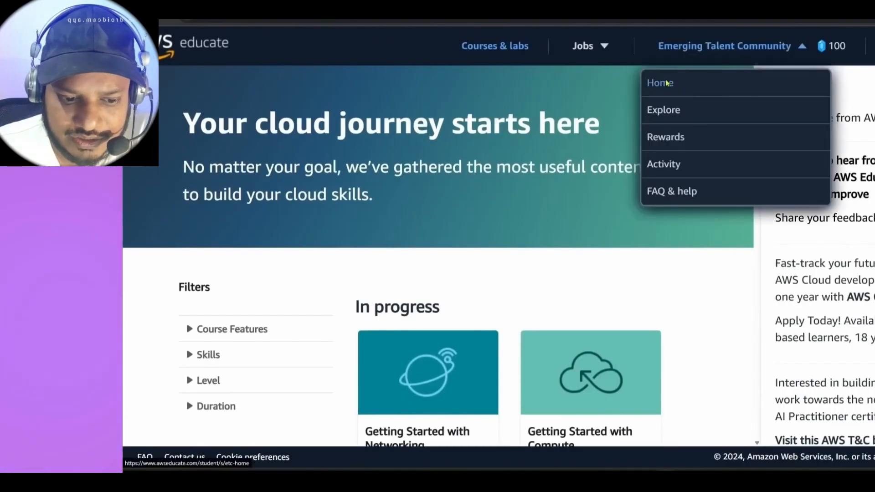
Step: Go to the Emerging Talent Community Home and scroll its 33 reward activities
left_click(663, 109)
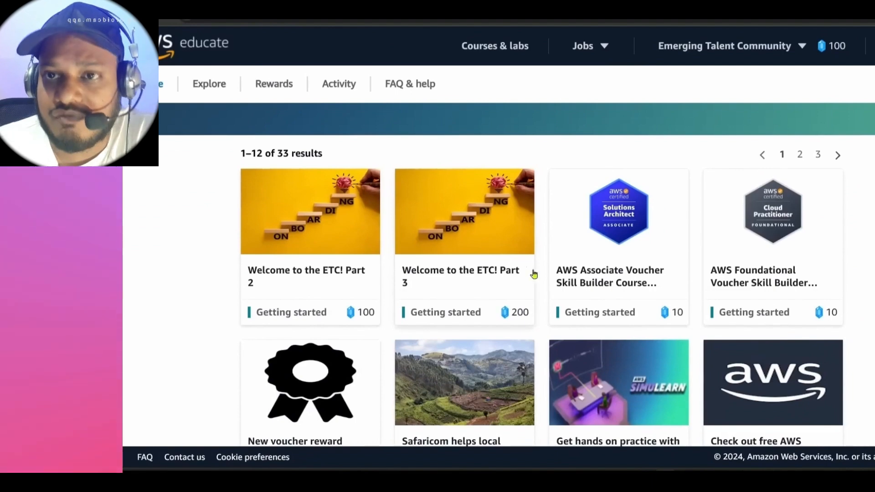
scroll("down", 3)
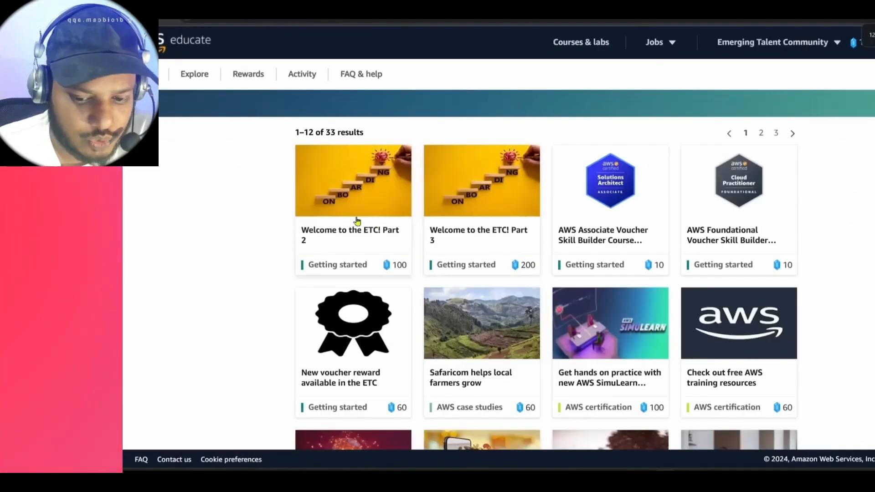